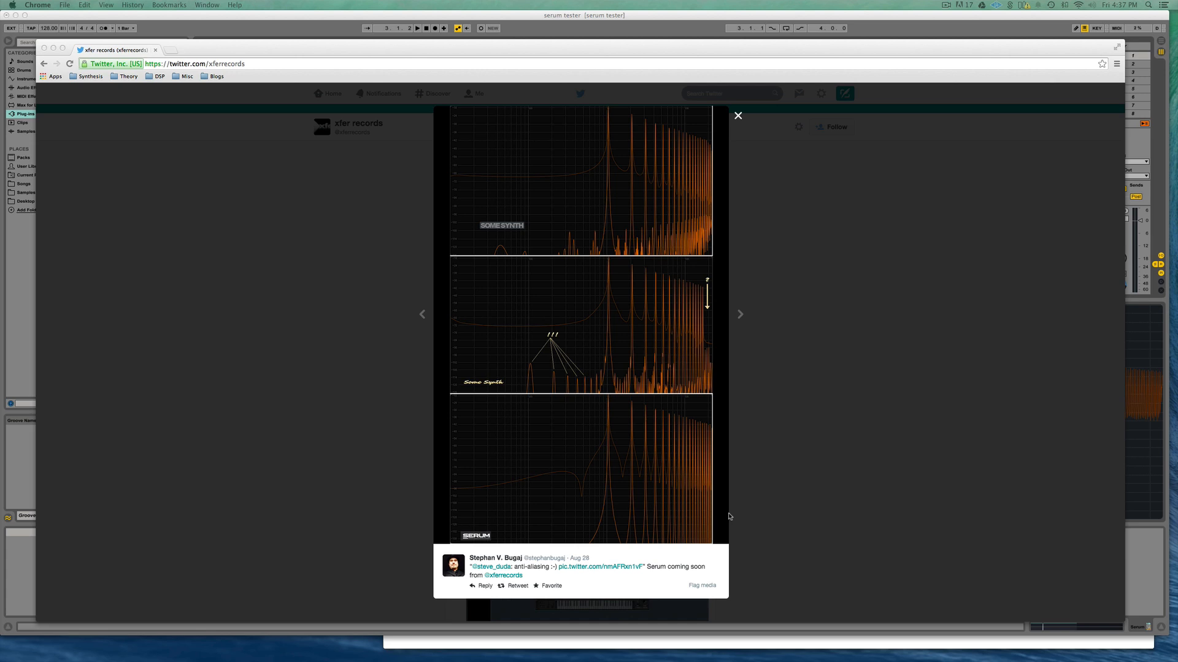
{"action": "mouse_move", "coordinate": [1000, 398]}
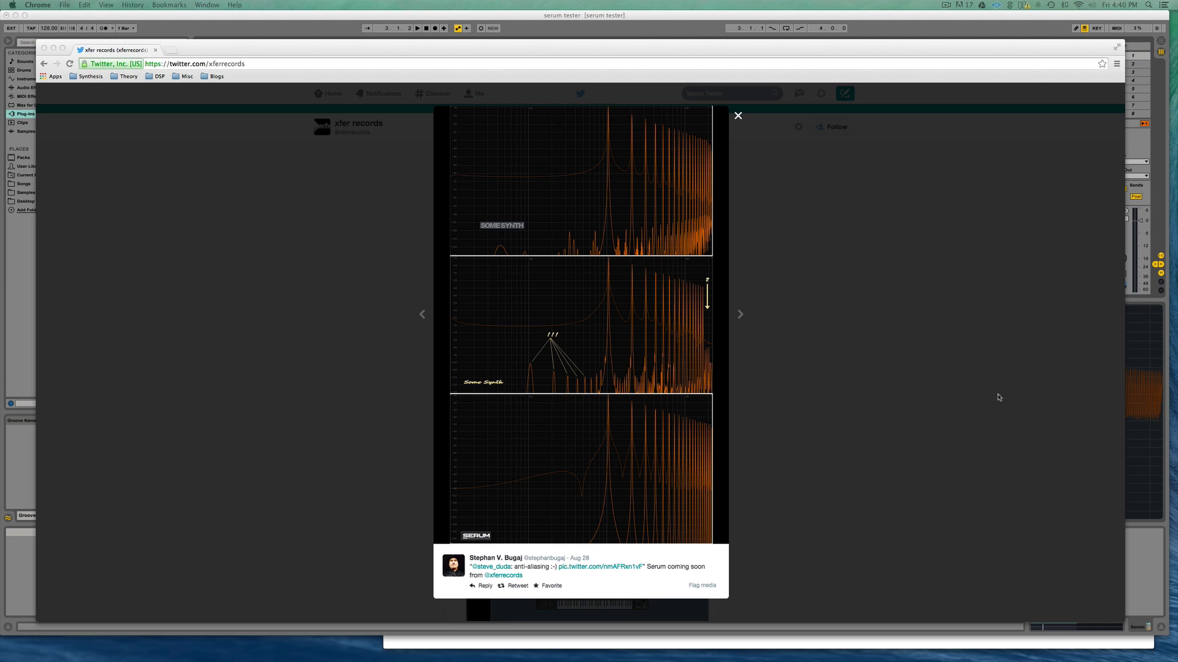
{"action": "mouse_move", "coordinate": [528, 233]}
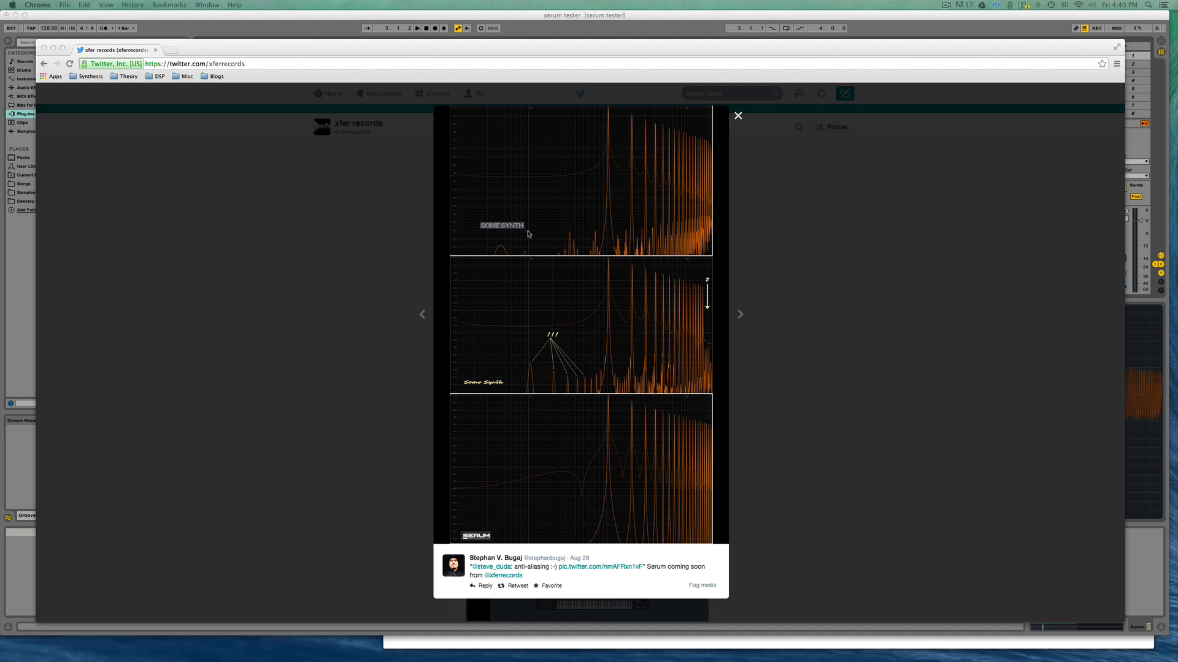
{"action": "mouse_move", "coordinate": [610, 422]}
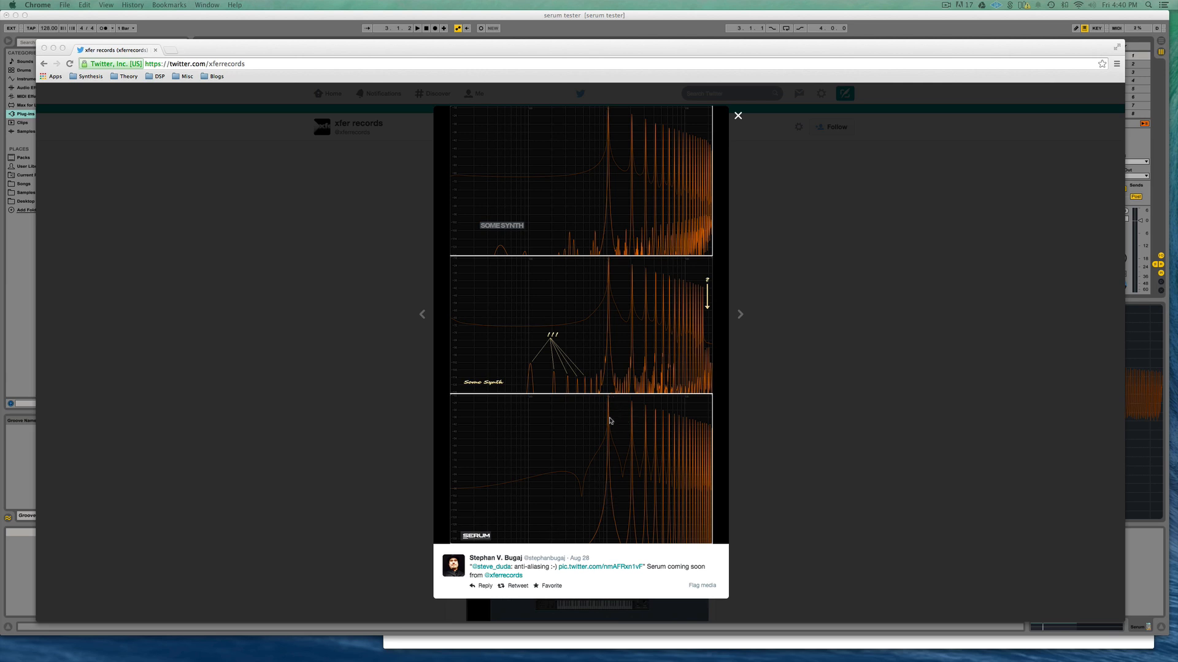
{"action": "mouse_move", "coordinate": [633, 392]}
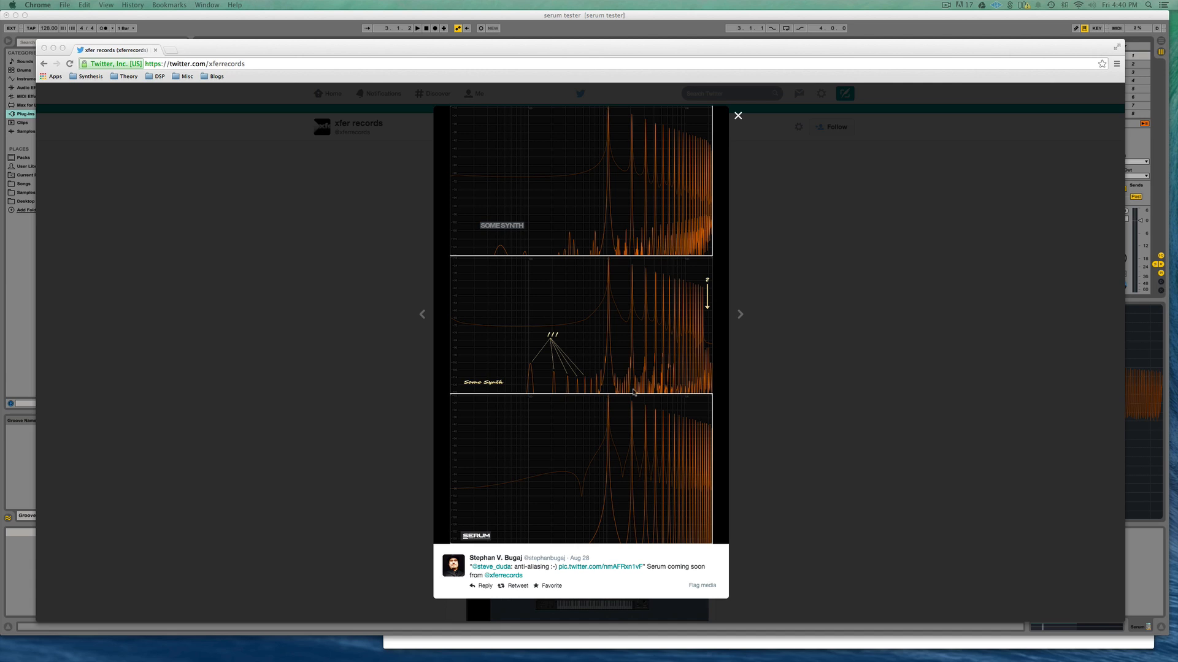
{"action": "mouse_move", "coordinate": [521, 376]}
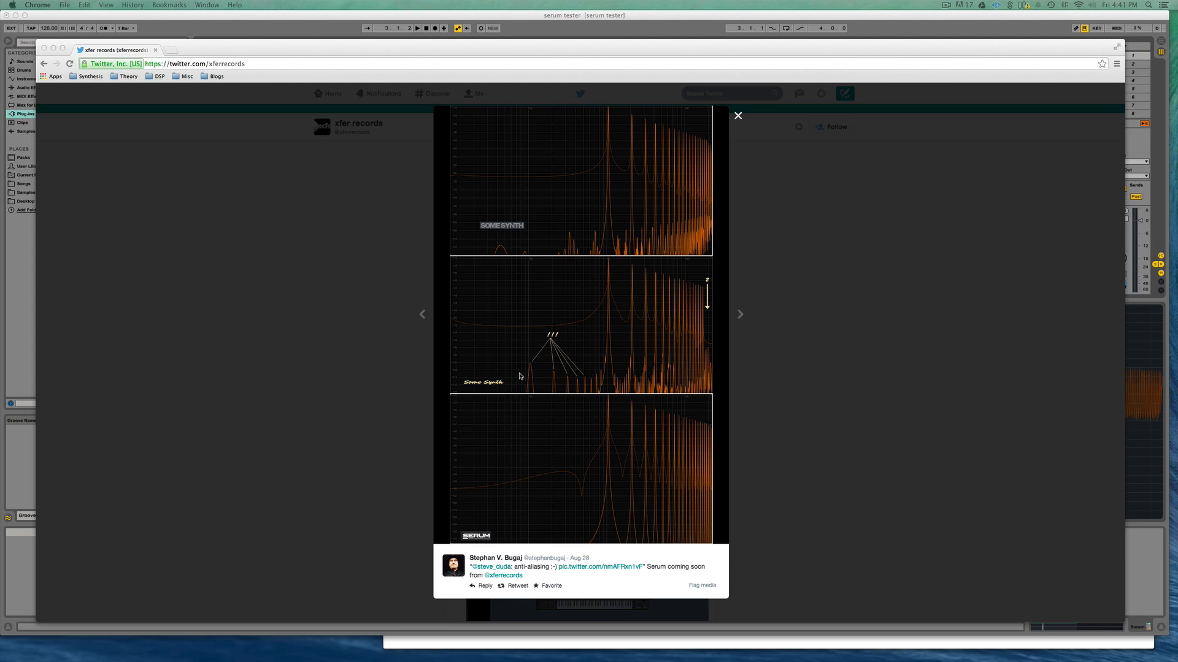
{"action": "mouse_move", "coordinate": [535, 386]}
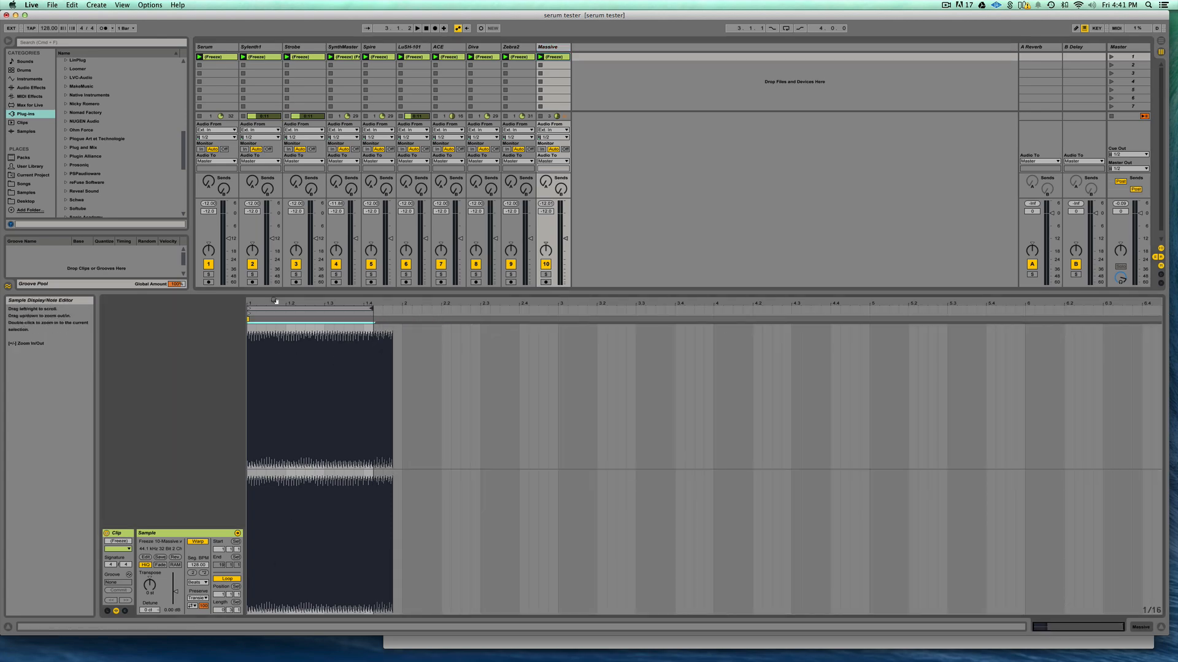
- Select the Serum track's frozen saw clip to show its eight-bar waveform in Clip View
{"action": "left_click", "coordinate": [208, 57]}
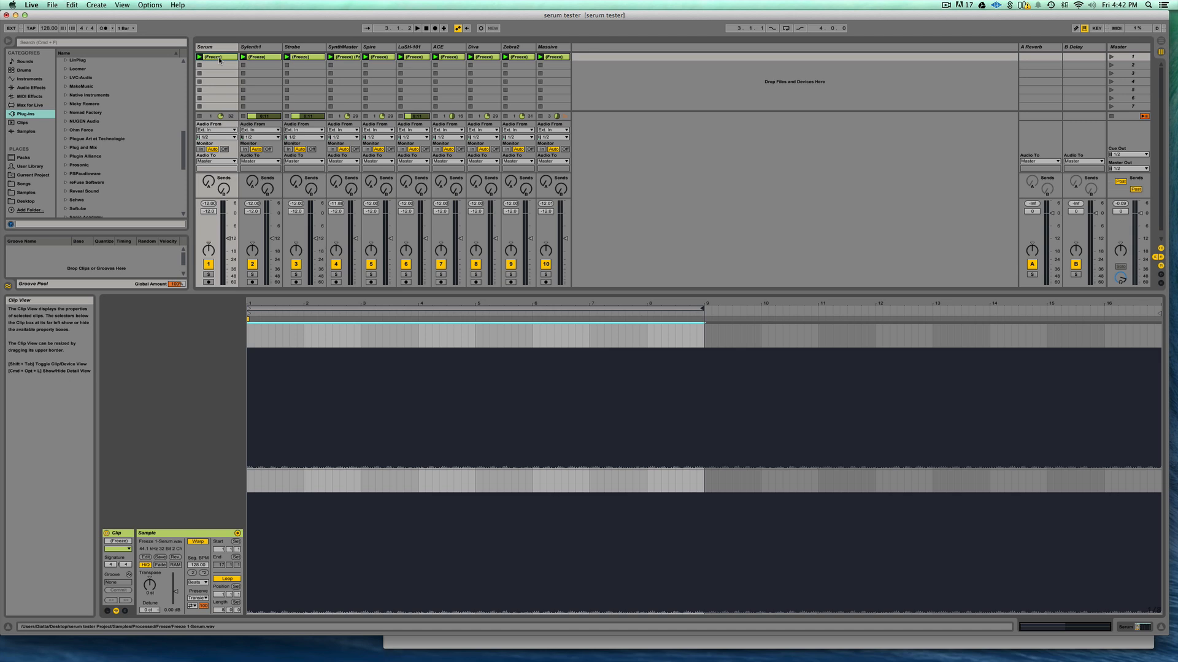
- Launch the Spire track's frozen saw clip and display its longer waveform in Clip View
{"action": "left_click", "coordinate": [209, 272]}
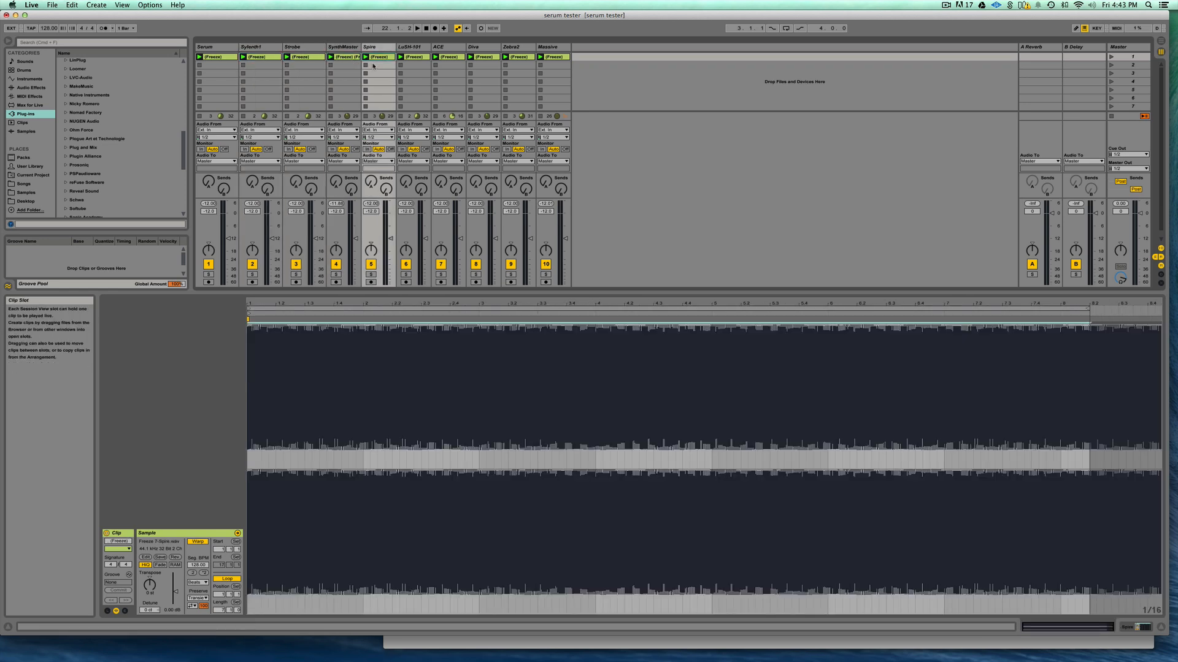
- Open the LuSH-101 track's frozen clip, then select a track to view its spectrum
{"action": "left_click", "coordinate": [406, 57]}
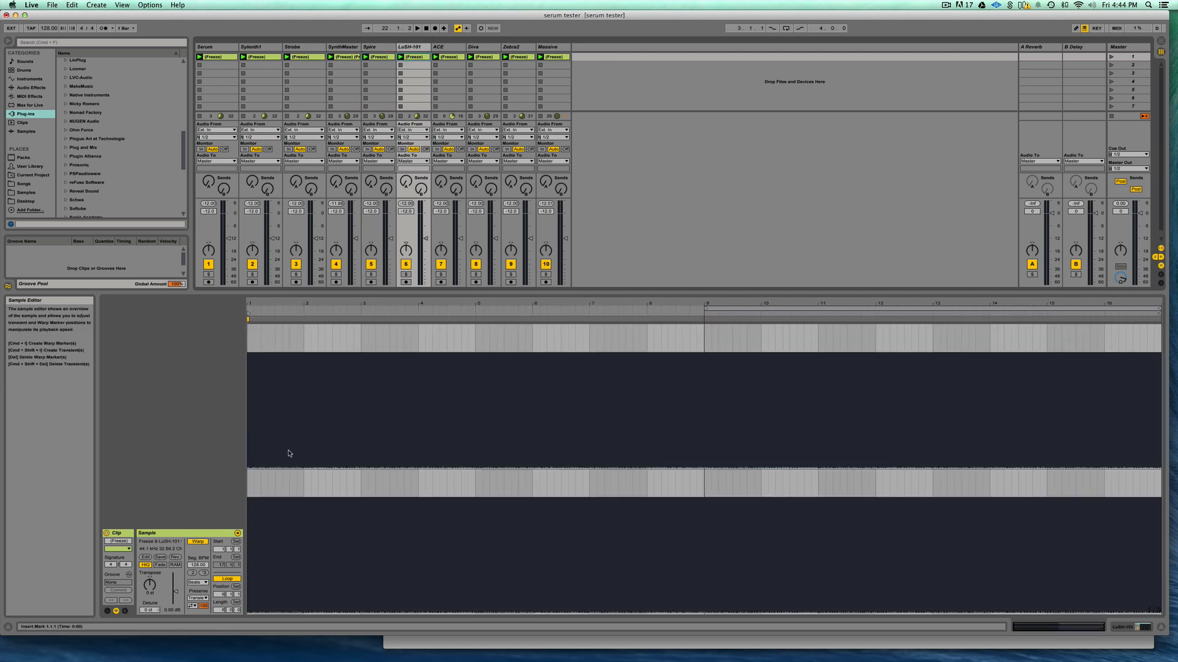
{"action": "mouse_move", "coordinate": [720, 437]}
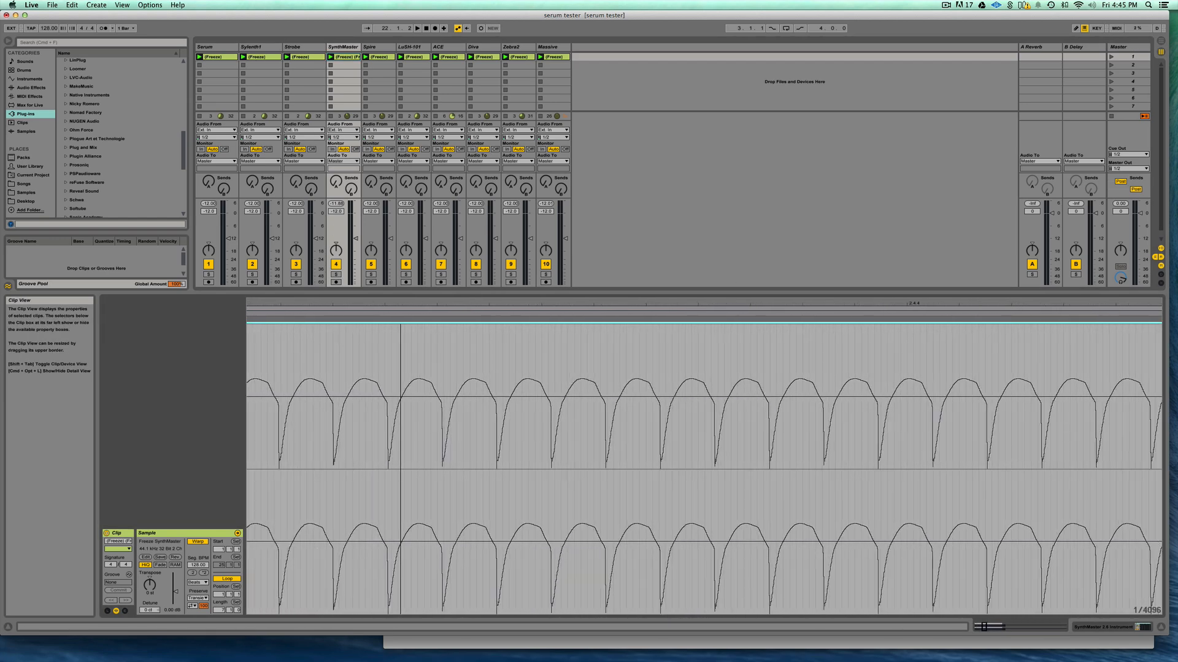
{"action": "left_click", "coordinate": [292, 47]}
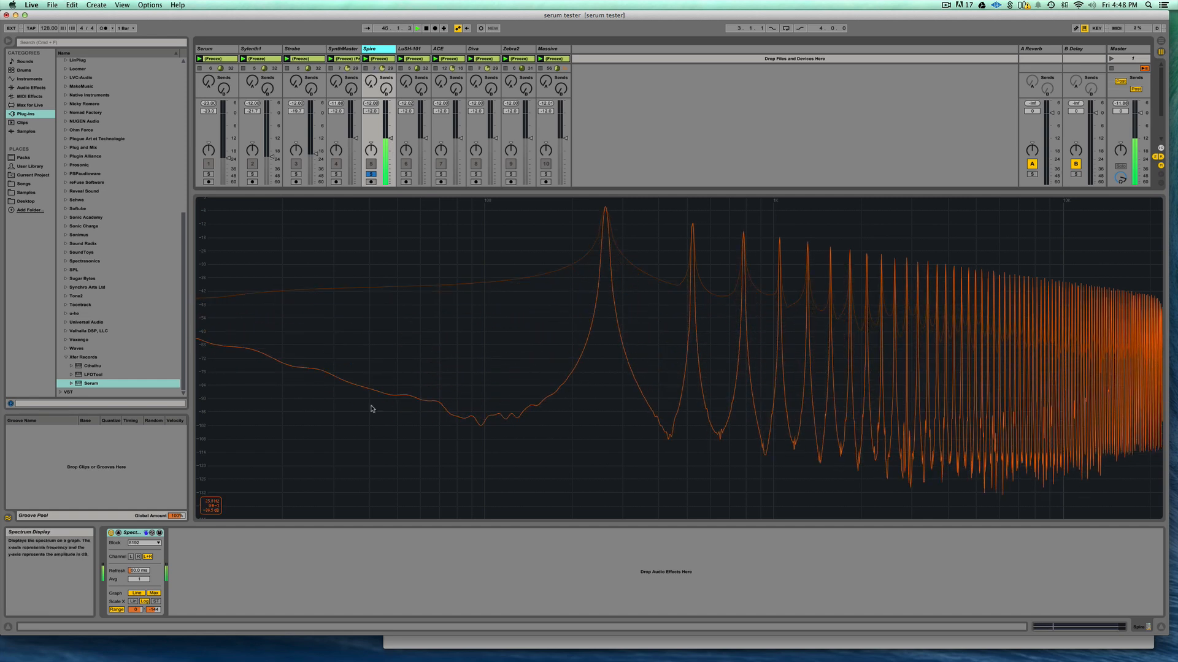
{"action": "left_click", "coordinate": [440, 182]}
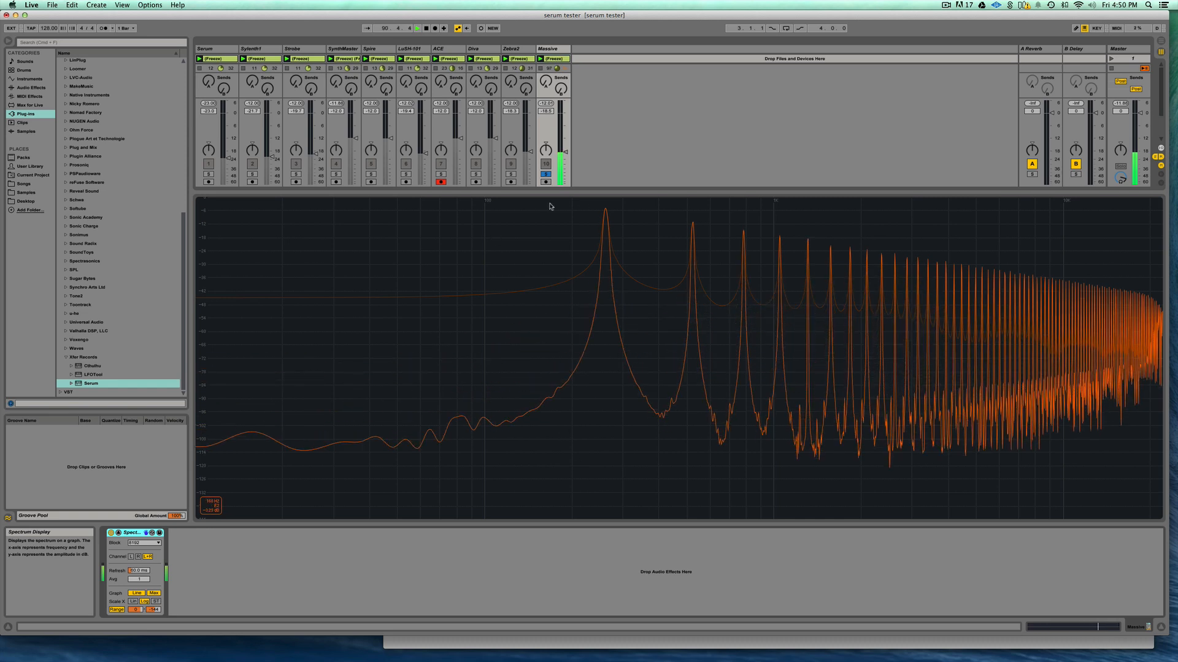
- Switch the Spectrum display to the LuSH-101 track's saw output
{"action": "left_click", "coordinate": [258, 49]}
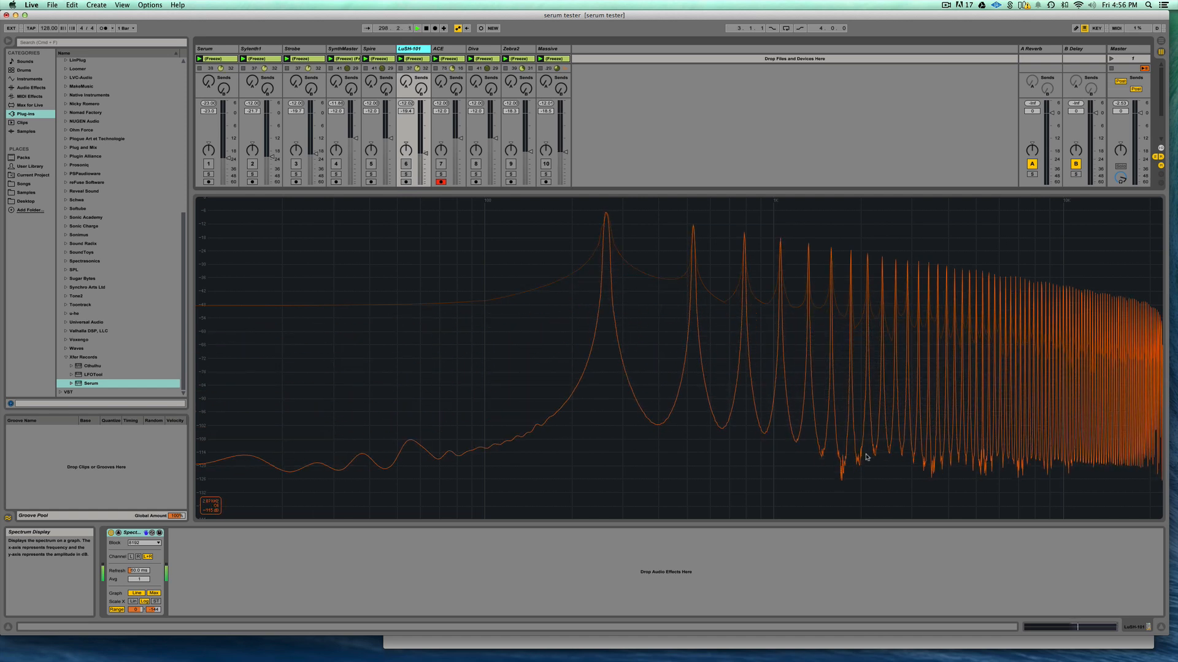
- Select the Serum track's mixer title bar so the Spectrum analyzer shows its saw
{"action": "left_click", "coordinate": [214, 48]}
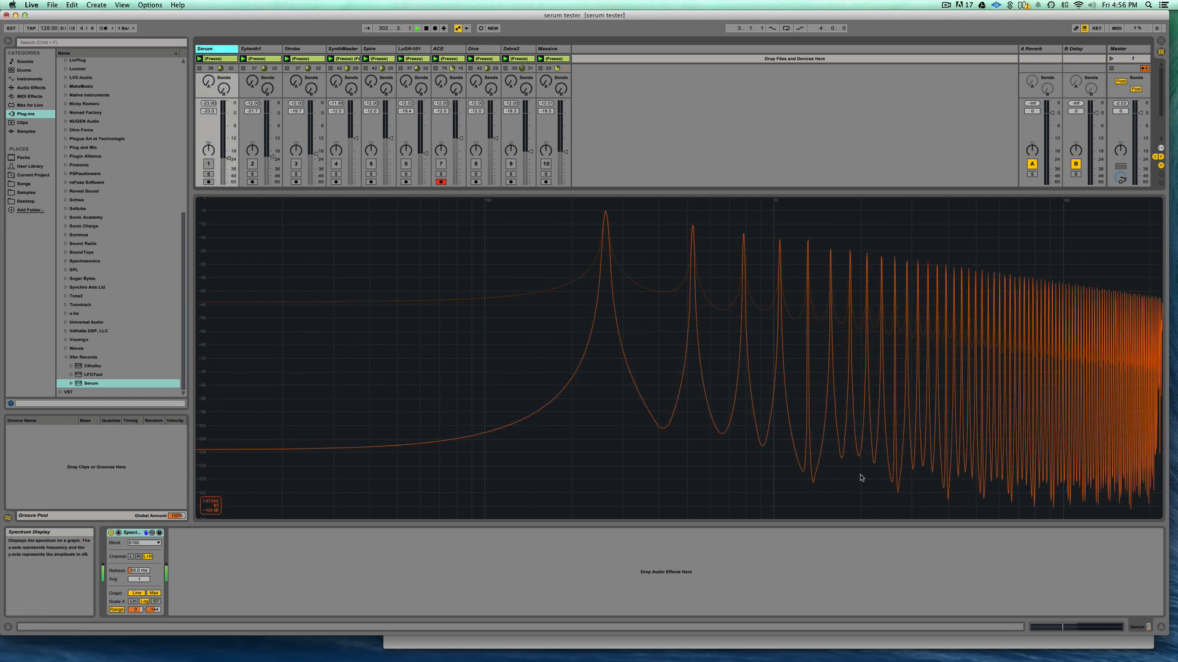